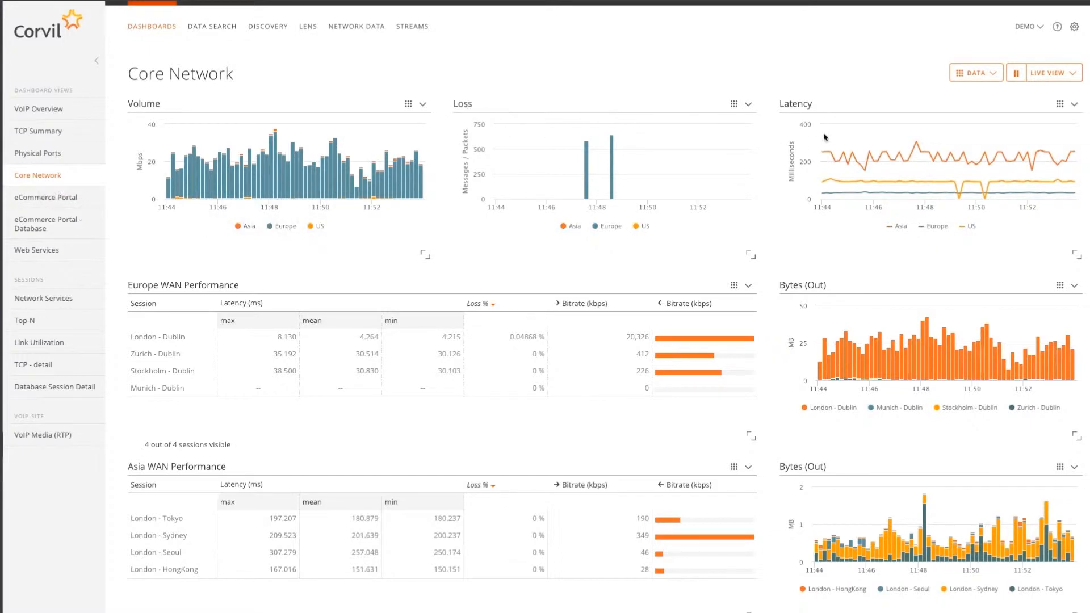
mouse_move(795, 114)
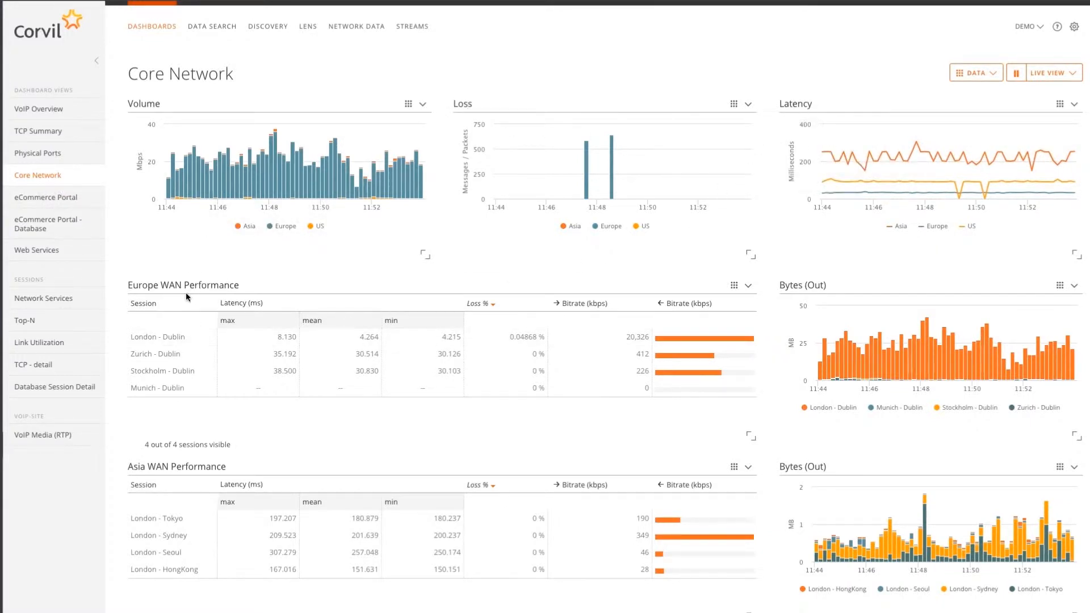
mouse_move(186, 294)
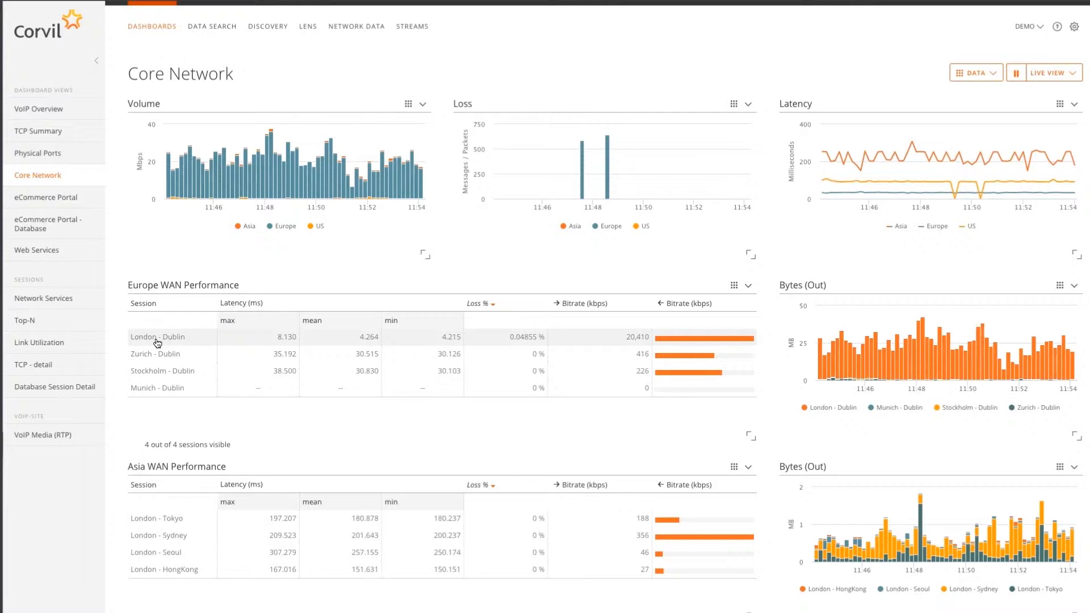
mouse_move(549, 343)
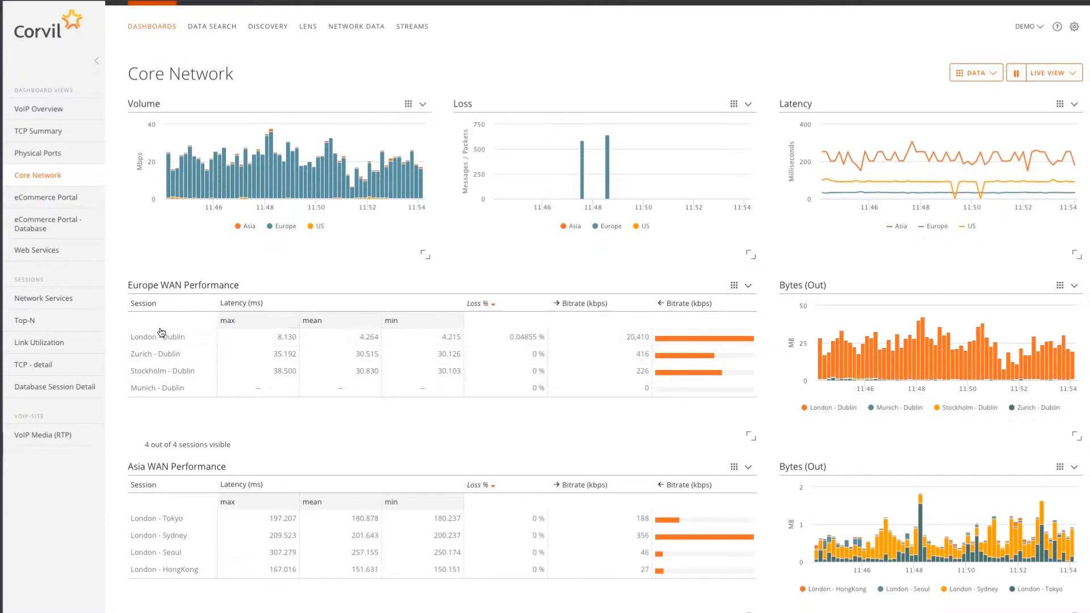
Drill from the London – Dublin row in Europe WAN Performance to its Link Utilization templated dashboard
left_click(158, 335)
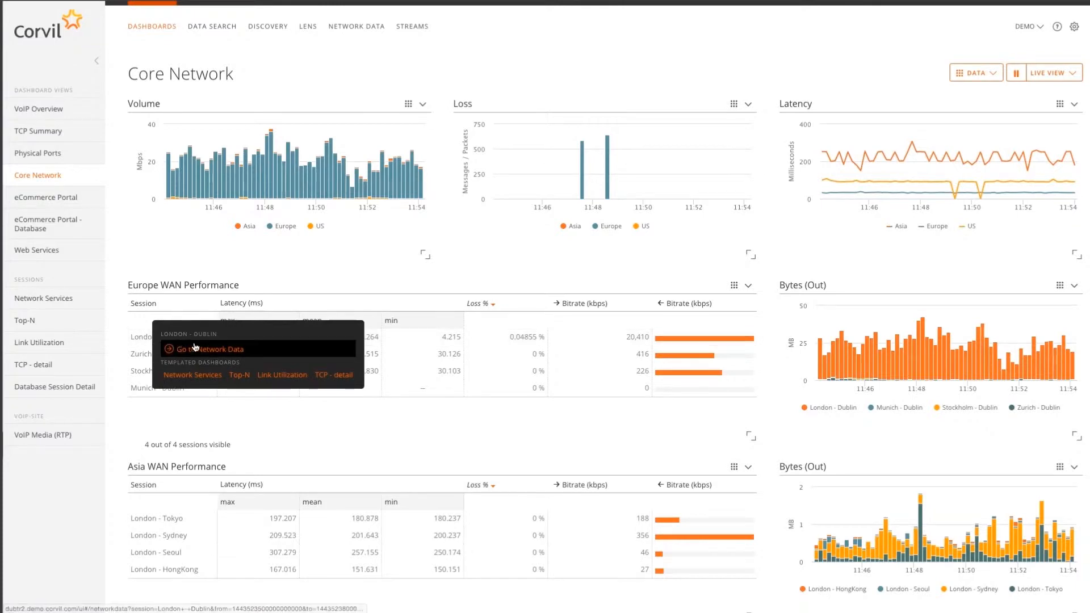
left_click(282, 374)
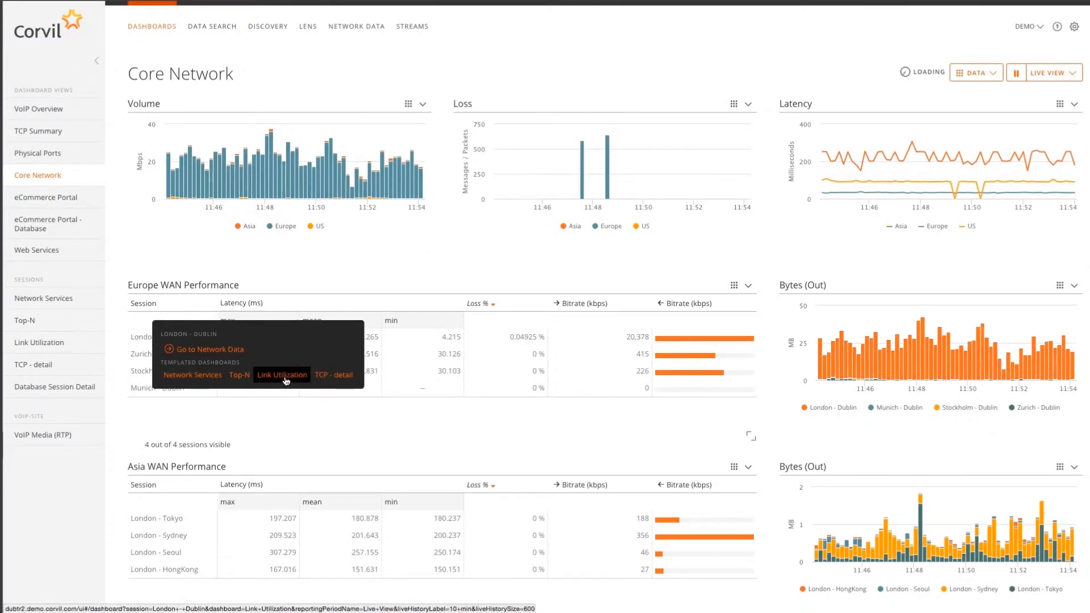
left_click(281, 374)
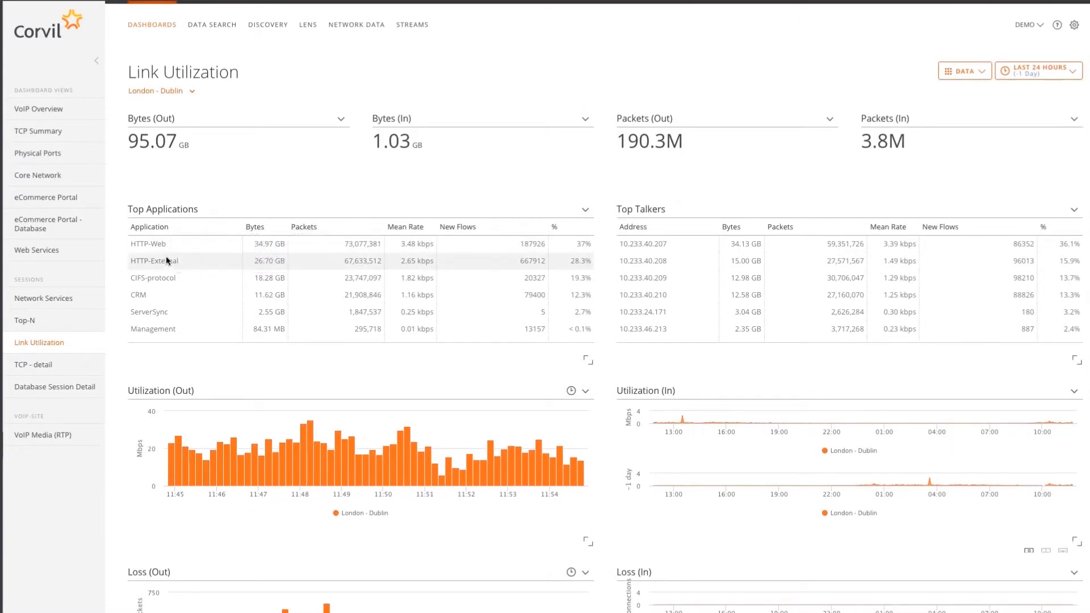
mouse_move(697, 185)
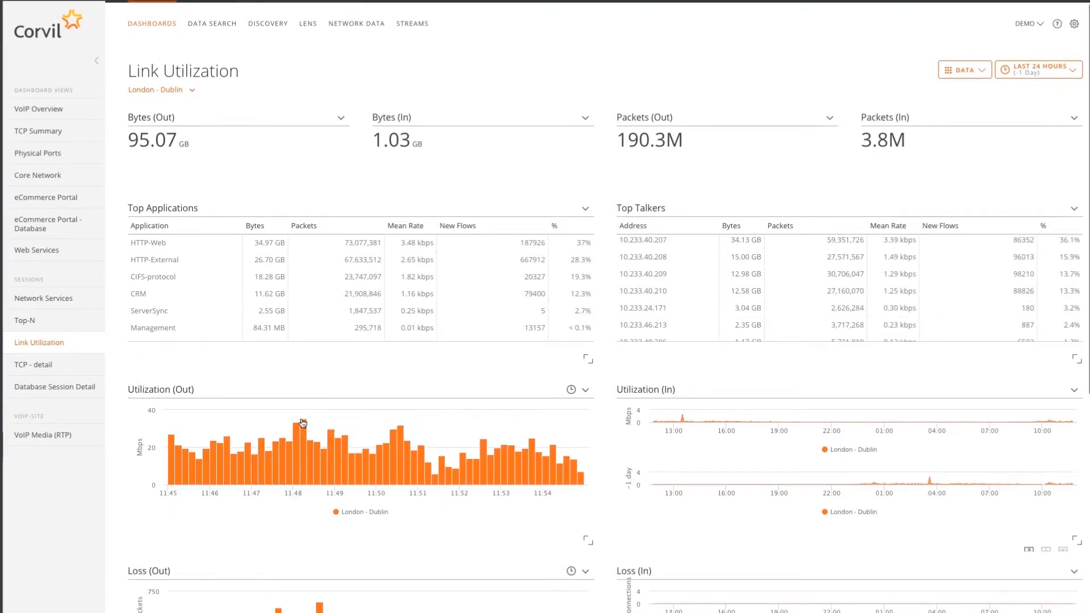
mouse_move(302, 423)
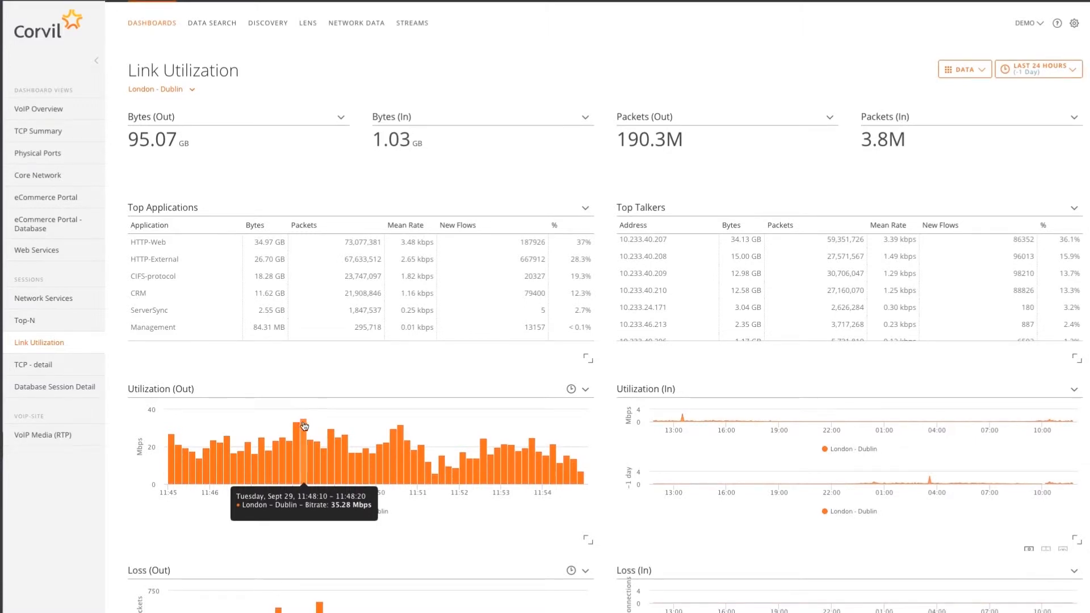
mouse_move(160, 411)
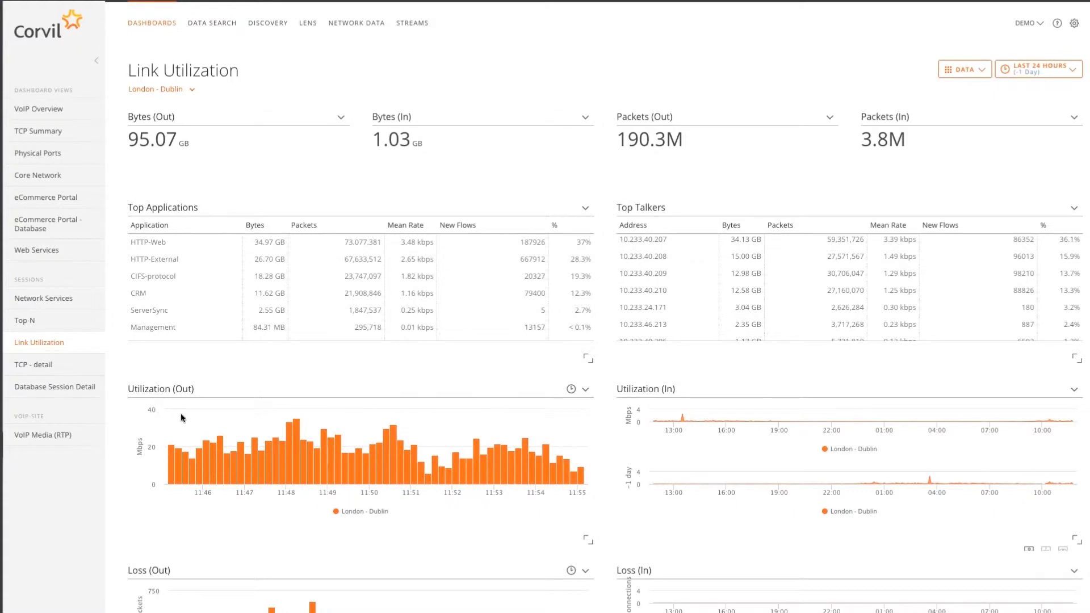
scroll("down", 3)
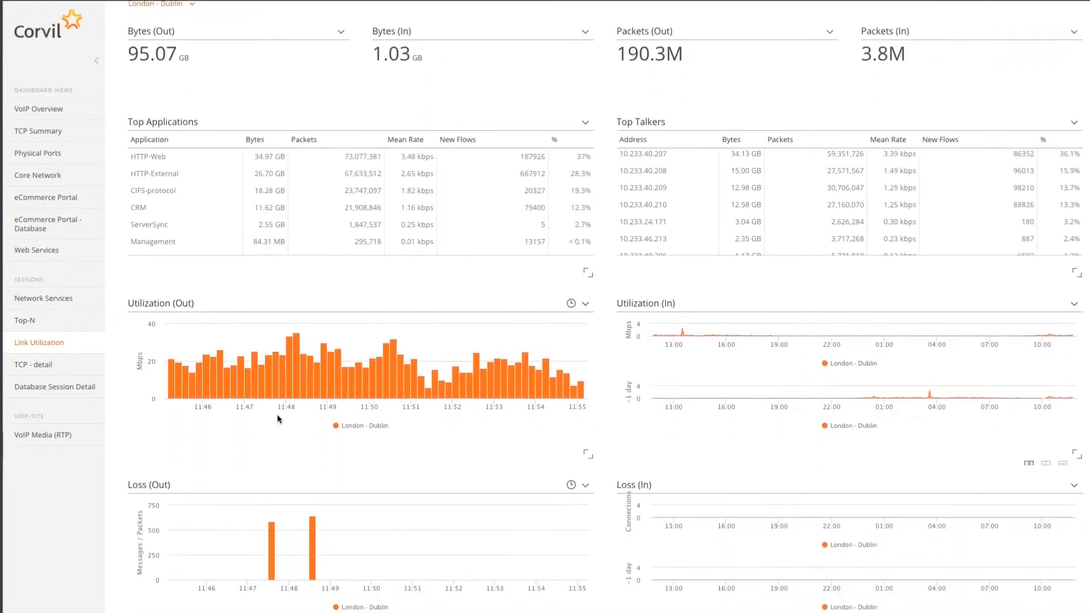
scroll("down", 3)
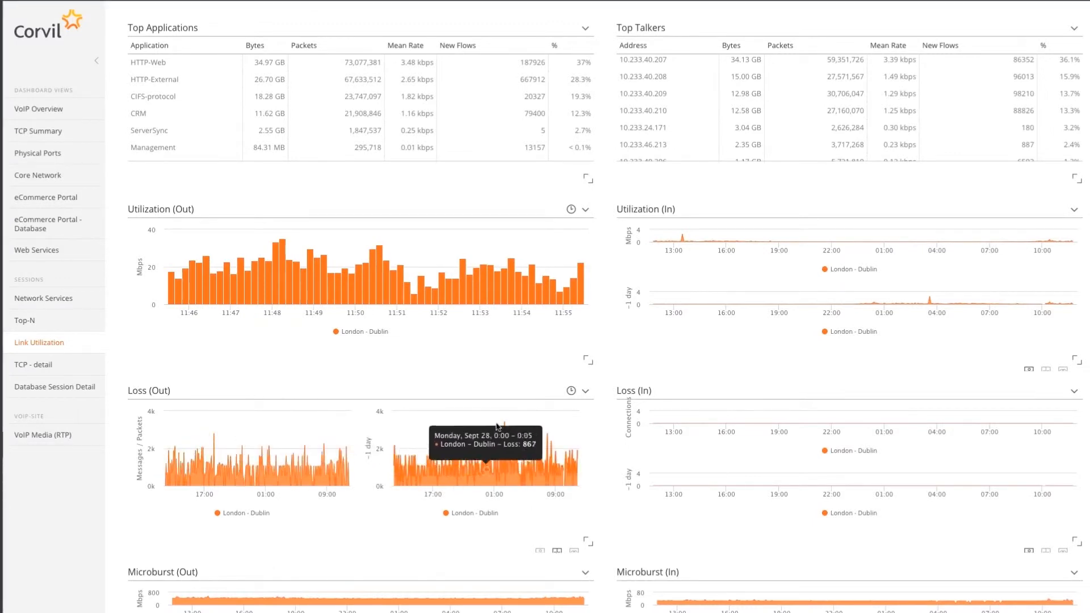
scroll("down", 3)
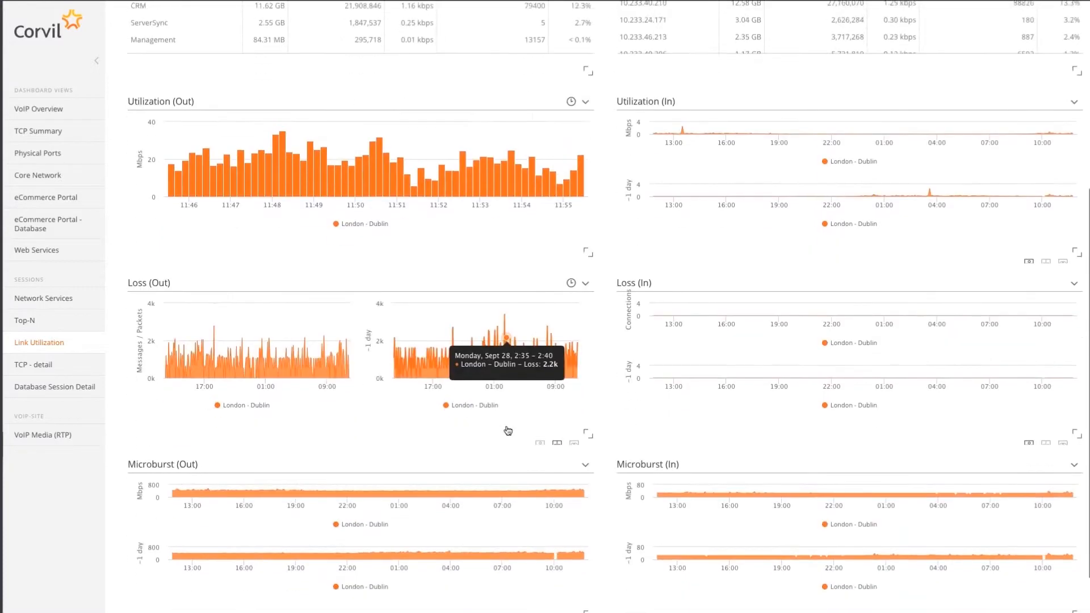
Go to Network Data from the 11:53:40 spike in the Microburst (Out) chart
scroll("down", 3)
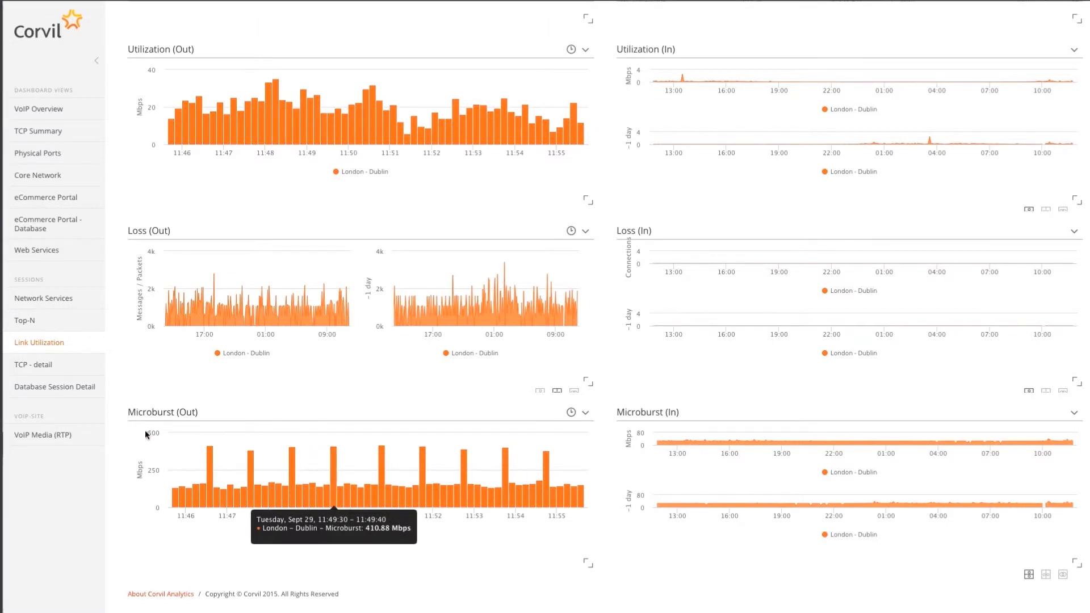
mouse_move(141, 429)
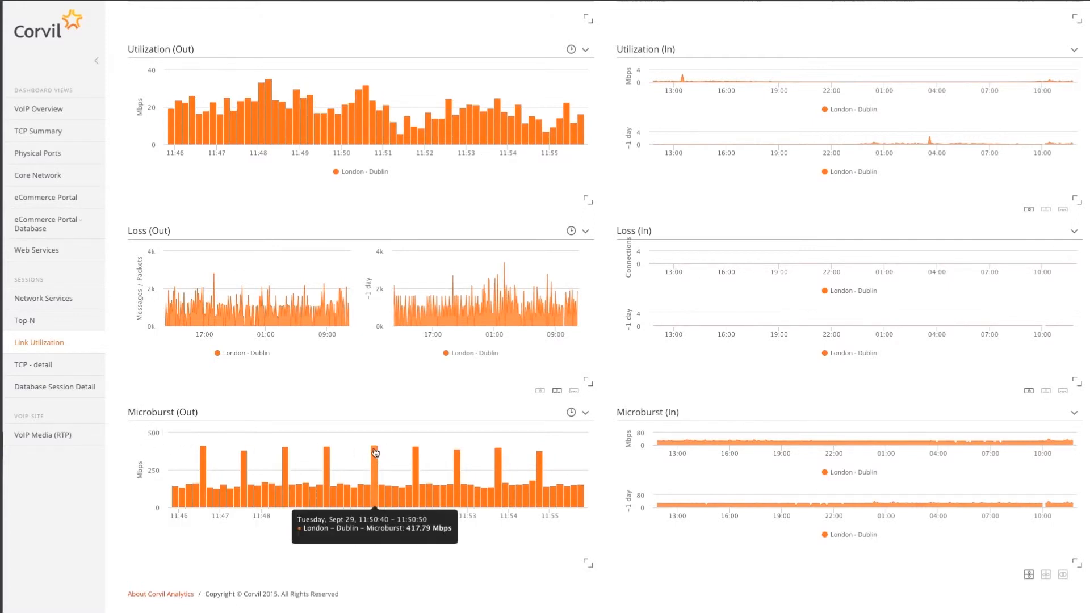
mouse_move(495, 465)
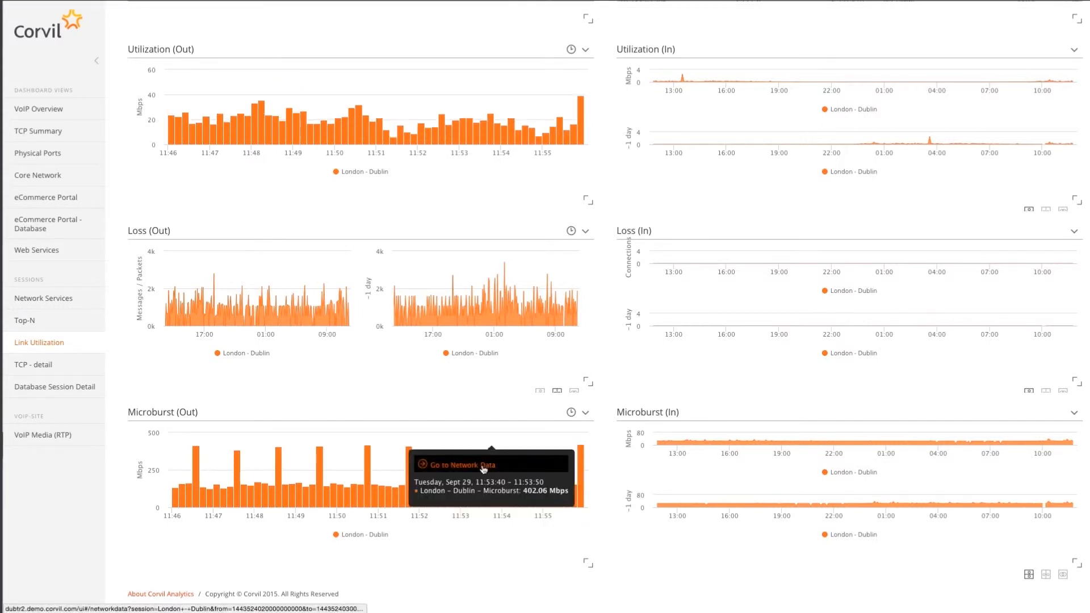
left_click(457, 466)
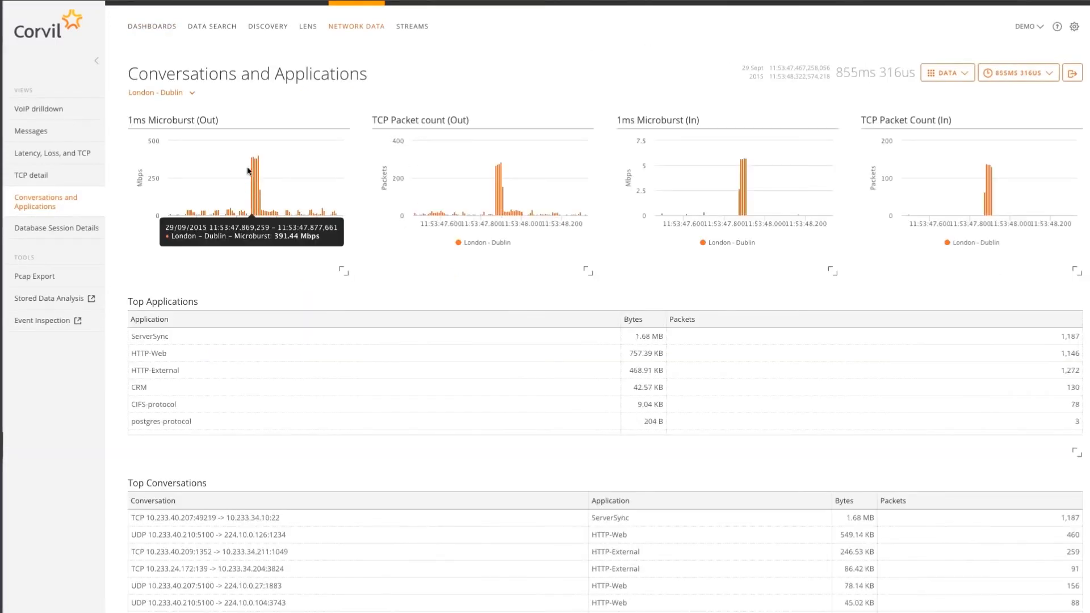
mouse_move(249, 156)
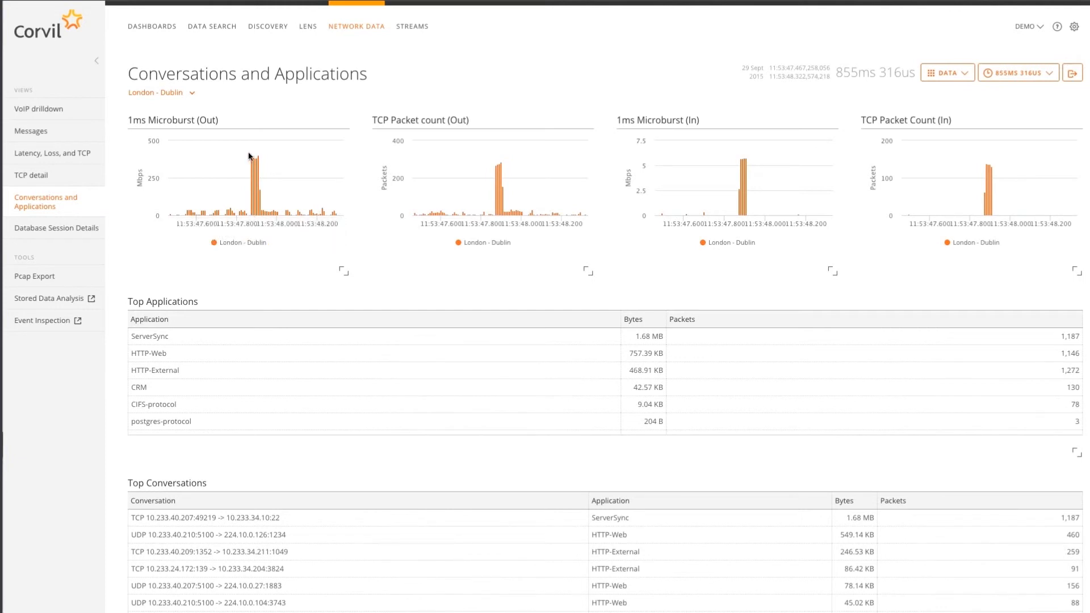